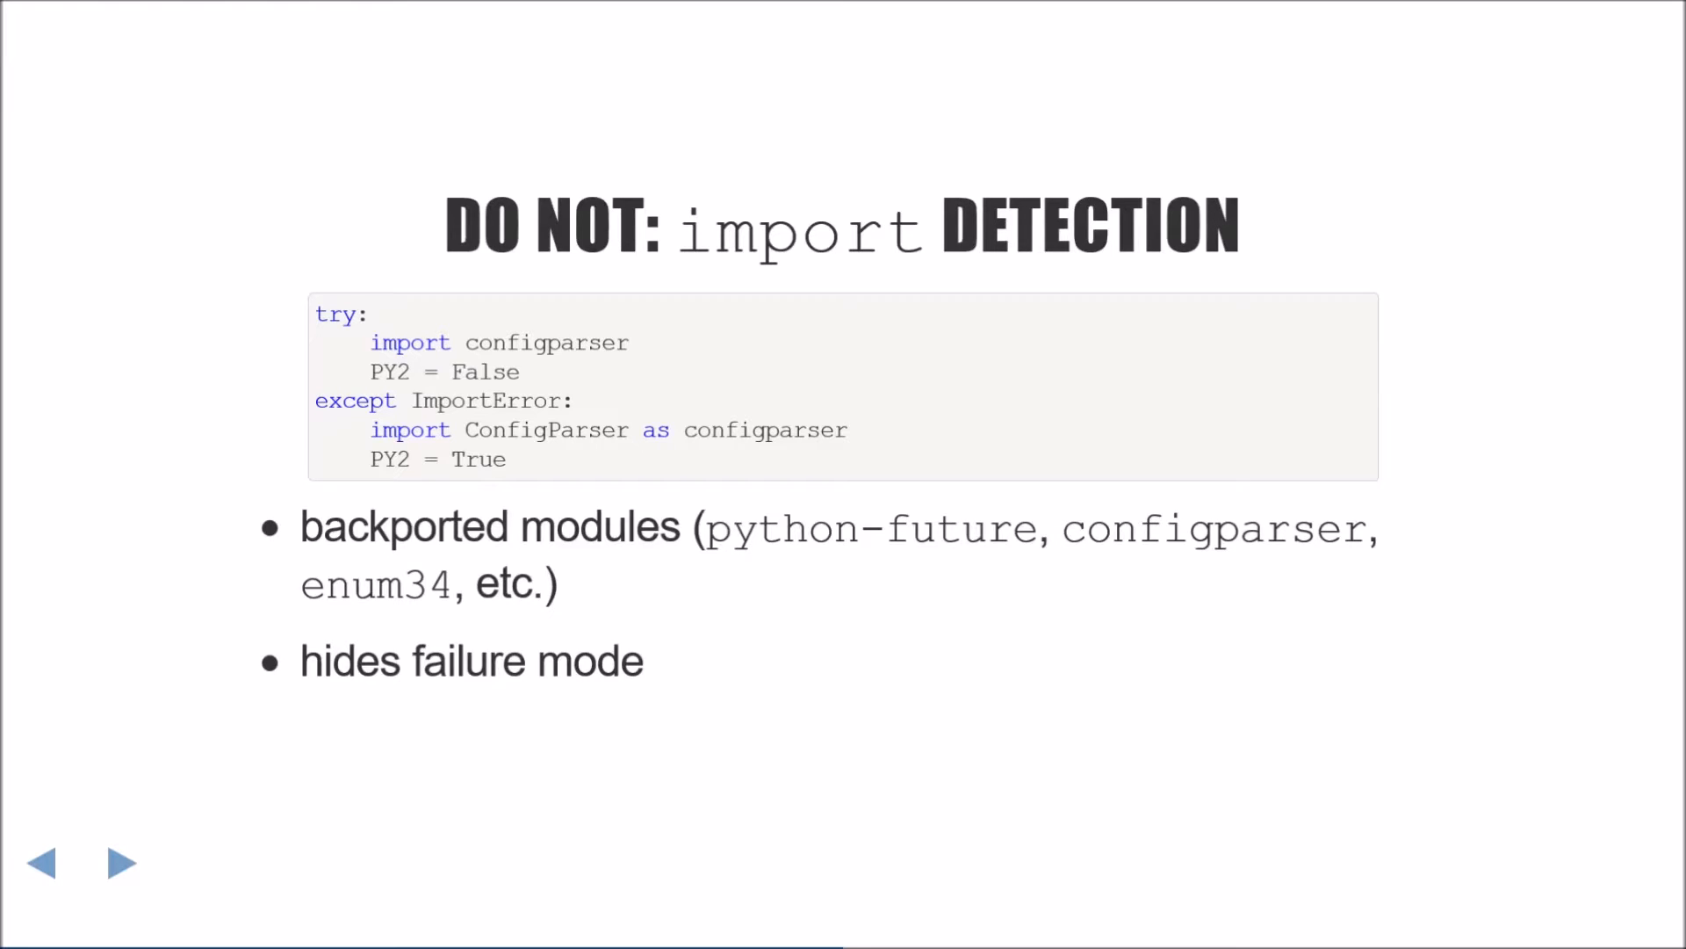
- Advance from the 'DO NOT: import DETECTION' slide to 'Properly Detecting Python 2'
{"action": "left_click", "coordinate": [120, 861]}
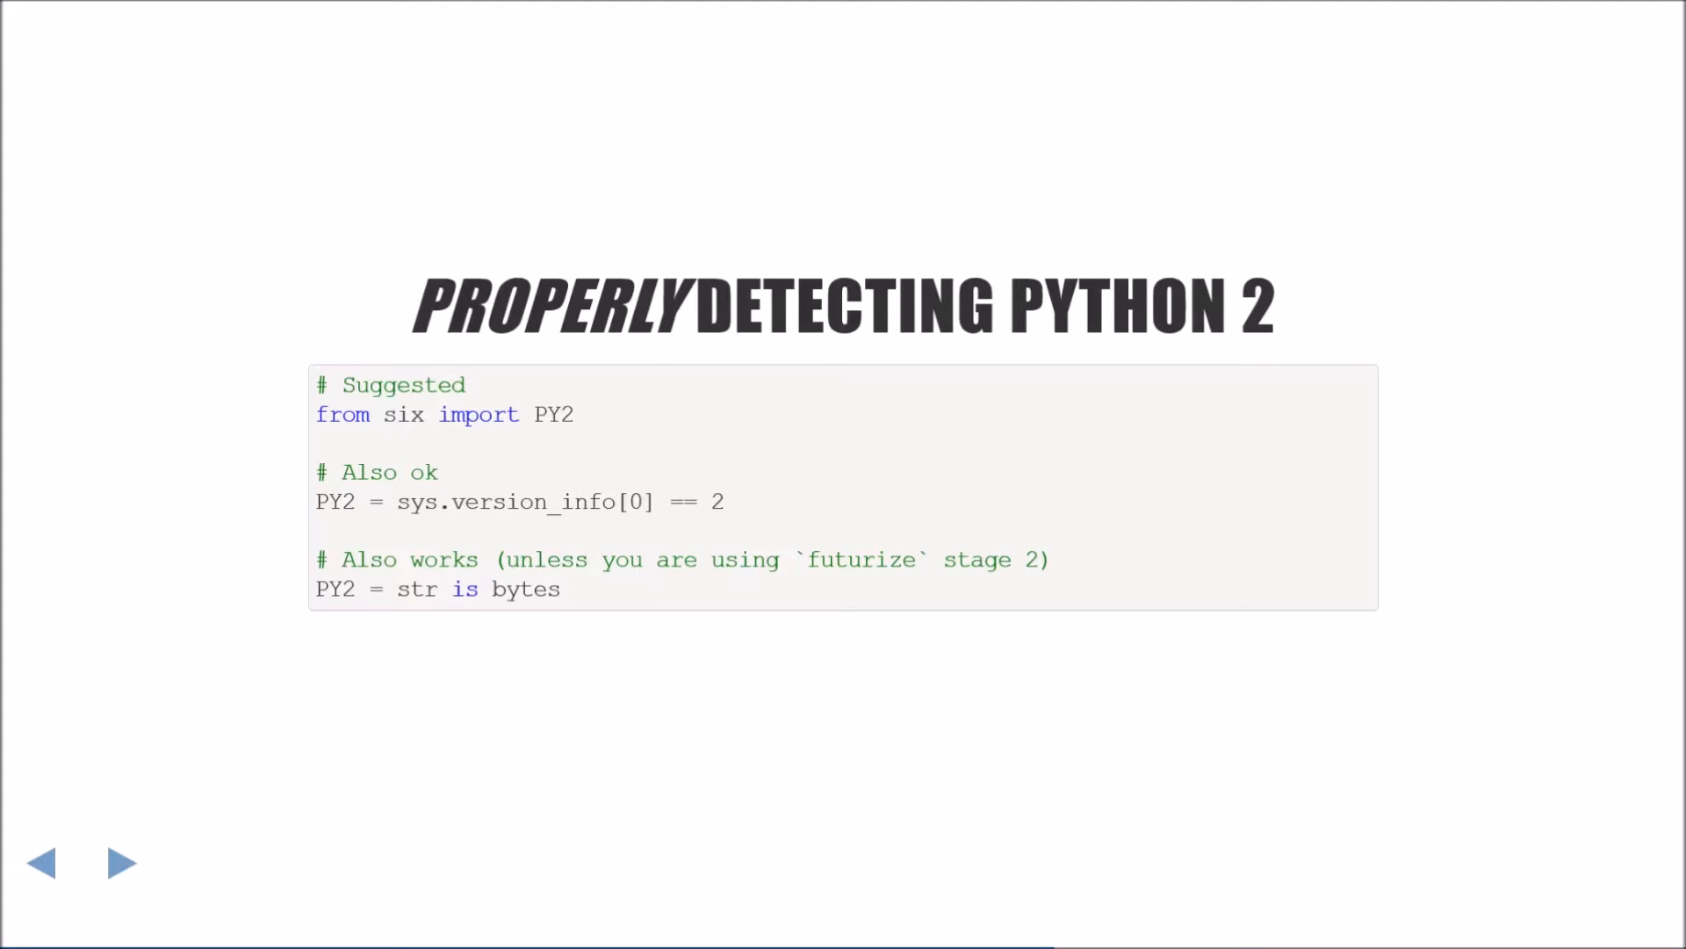
- Advance to the slide warning against runtime version checks
{"action": "left_click", "coordinate": [120, 861]}
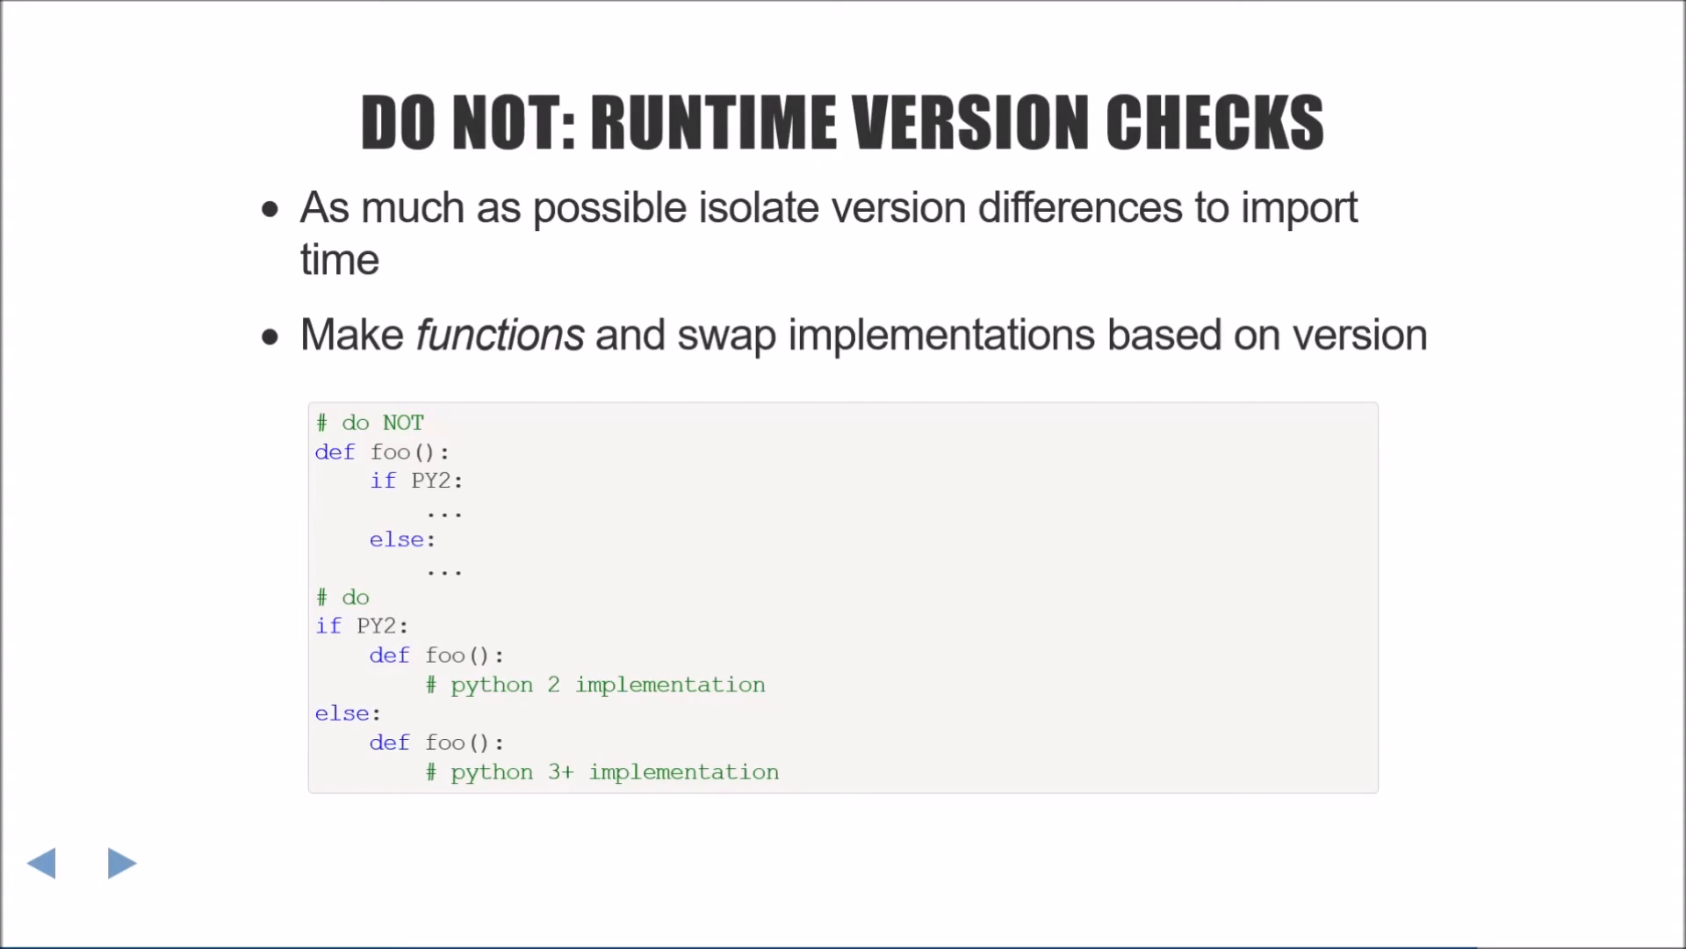
- Advance to the last slide, showing to_native chosen by Python version
{"action": "left_click", "coordinate": [121, 862]}
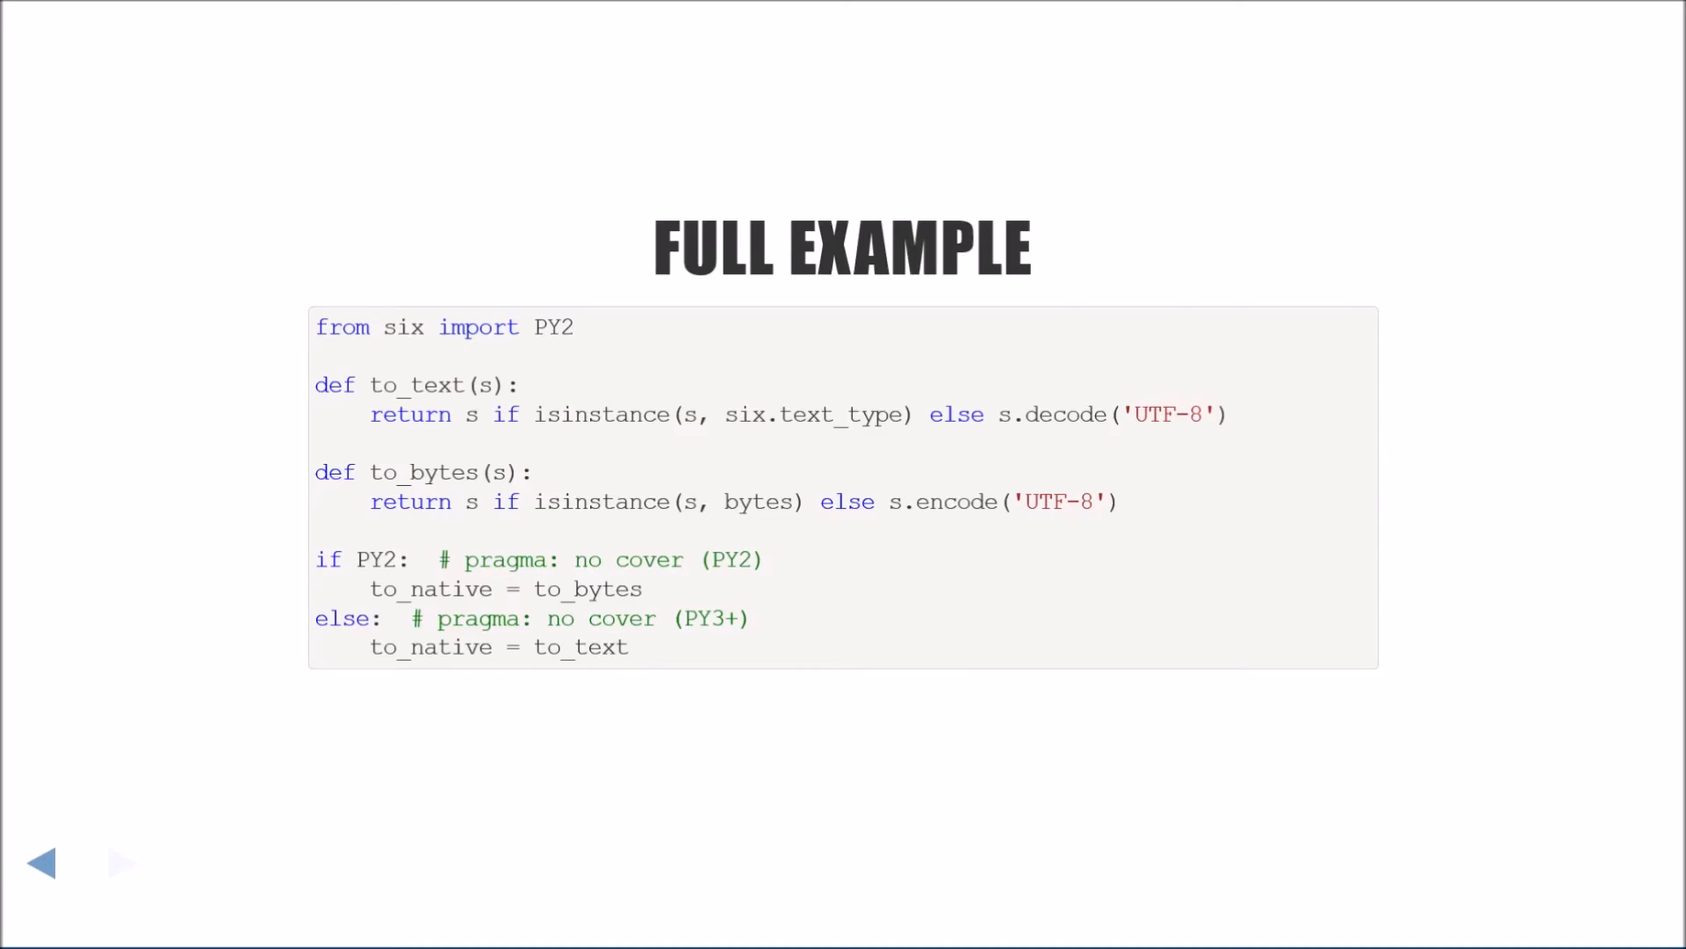